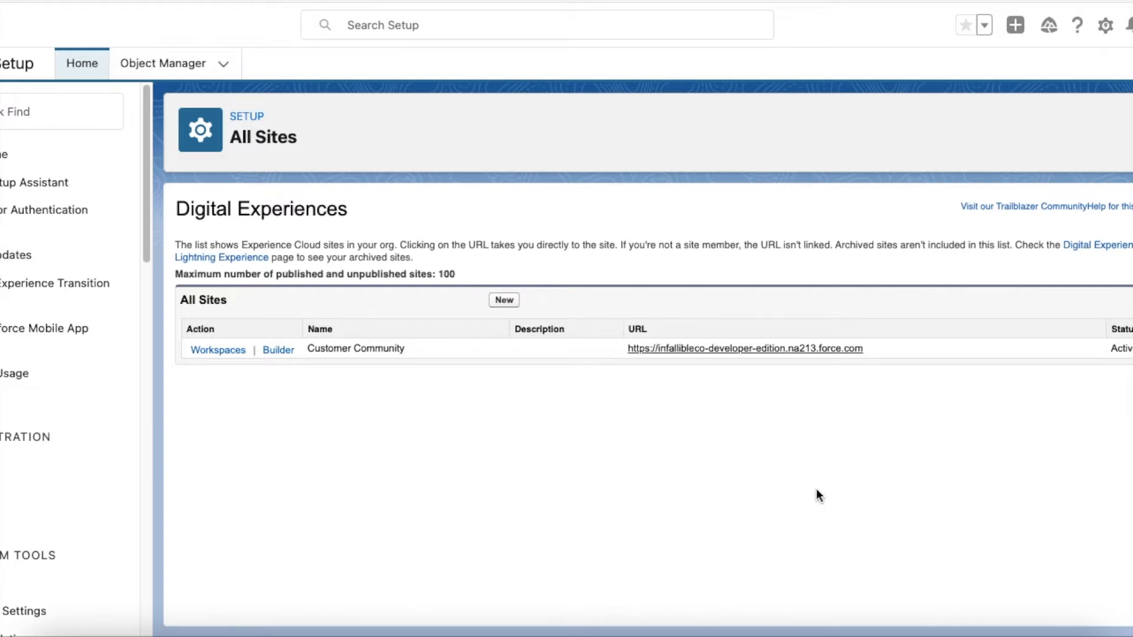
mouse_move(831, 498)
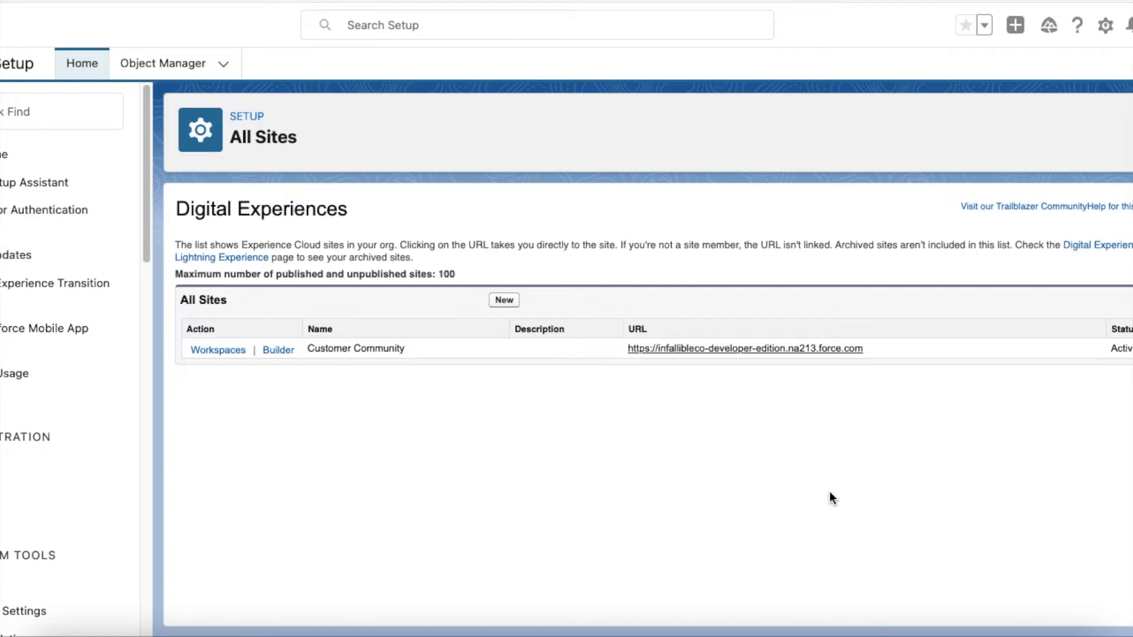
mouse_move(845, 499)
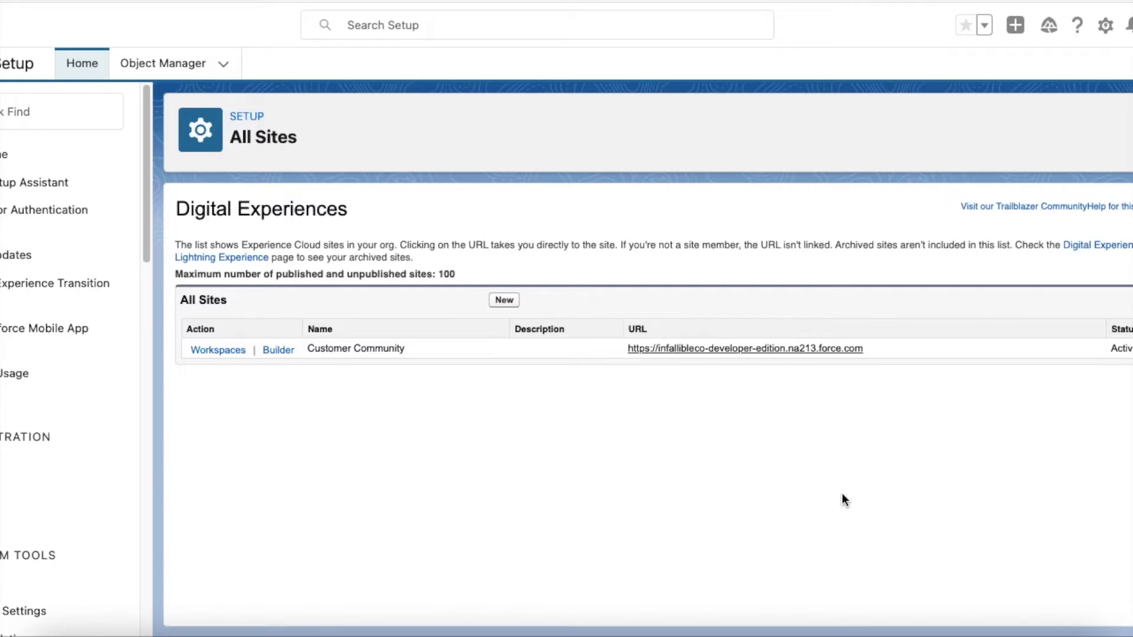
mouse_move(737, 369)
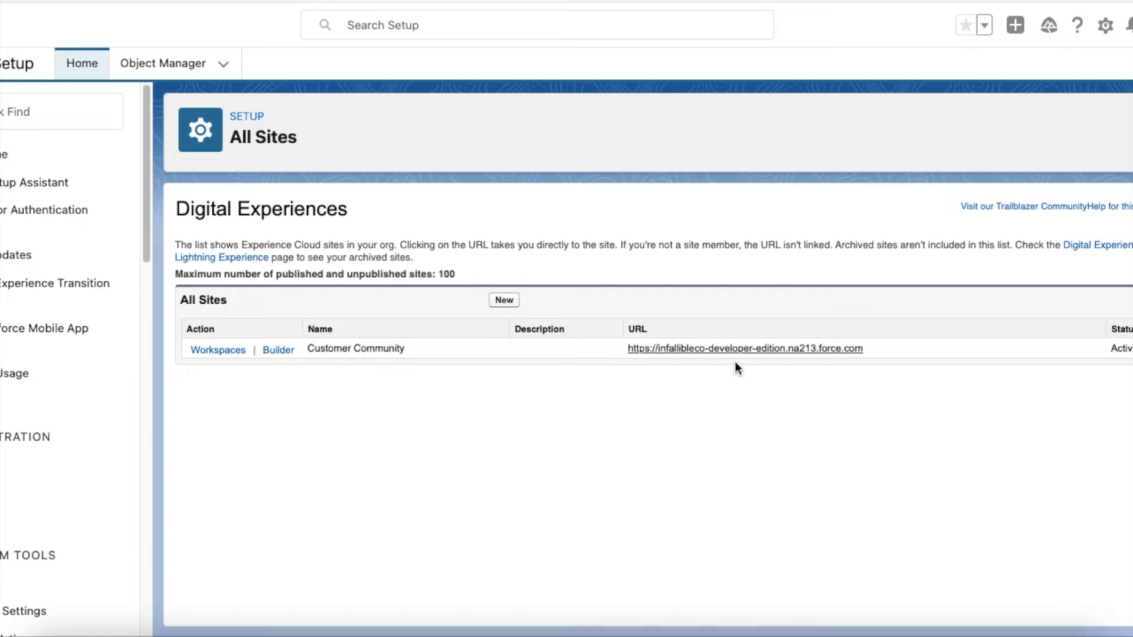
mouse_move(504, 388)
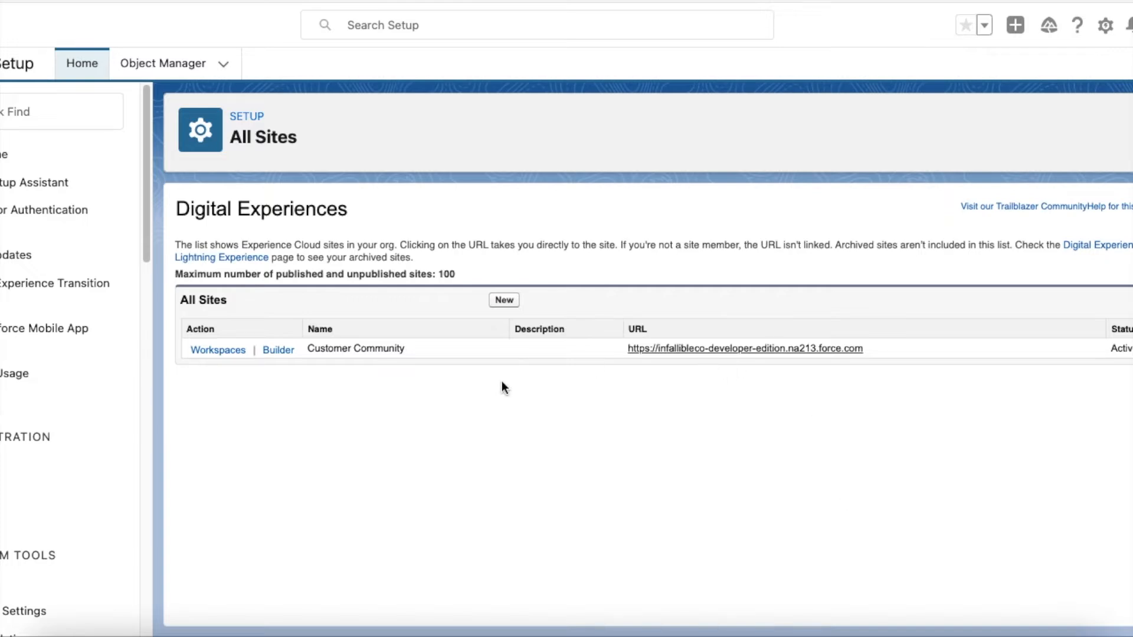
mouse_move(279, 350)
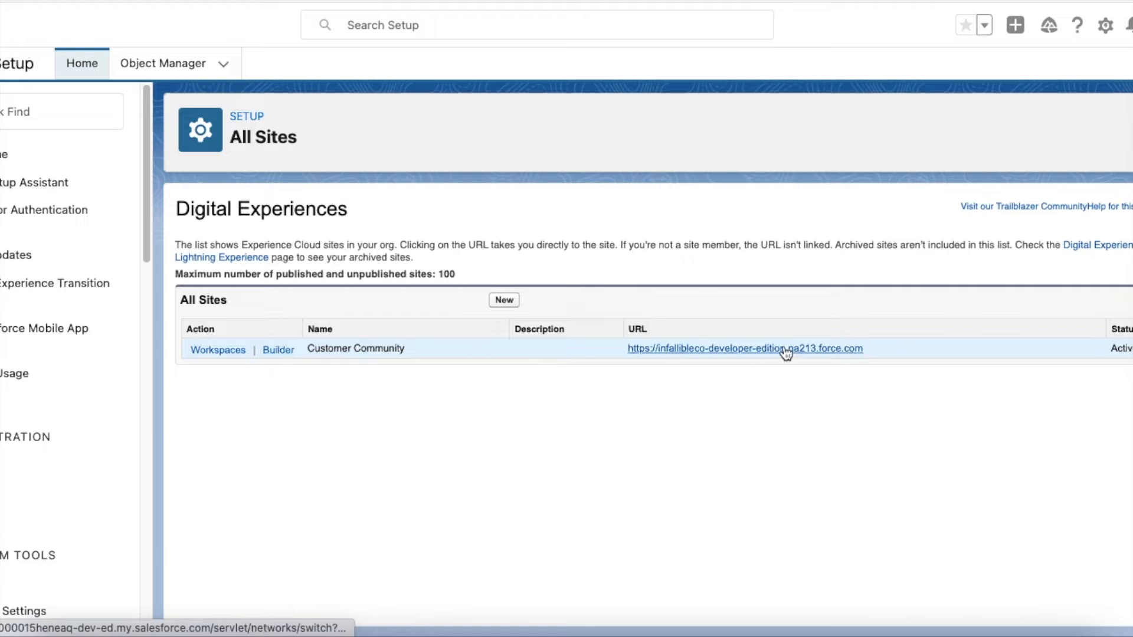
- Open the Customer Community site in Builder and navigate to its Contact Support page
click(278, 349)
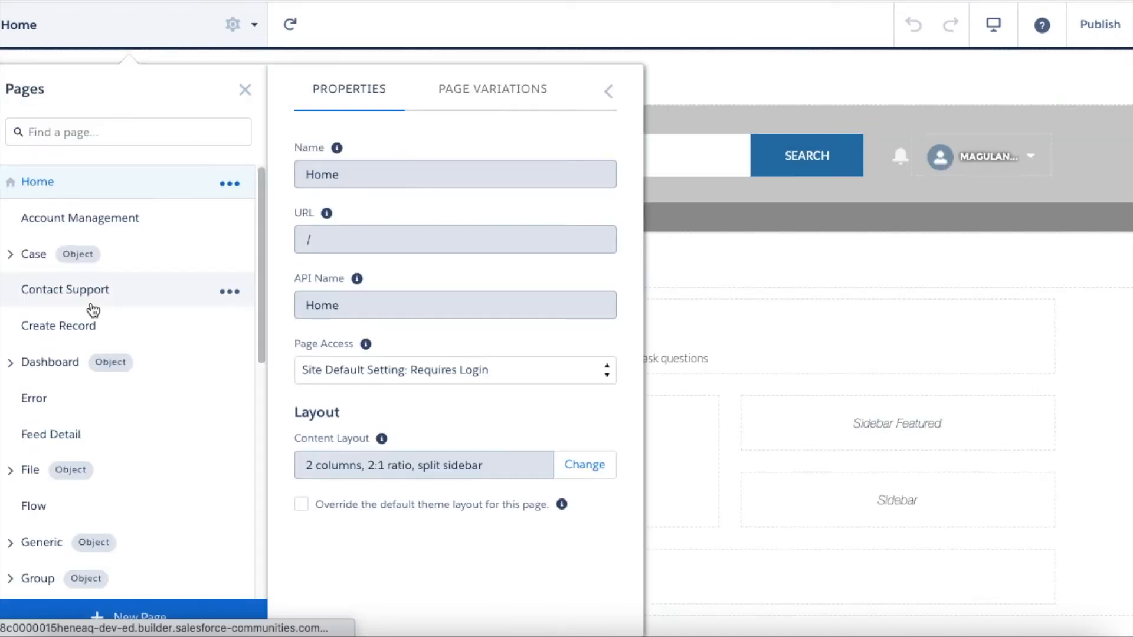
click(64, 290)
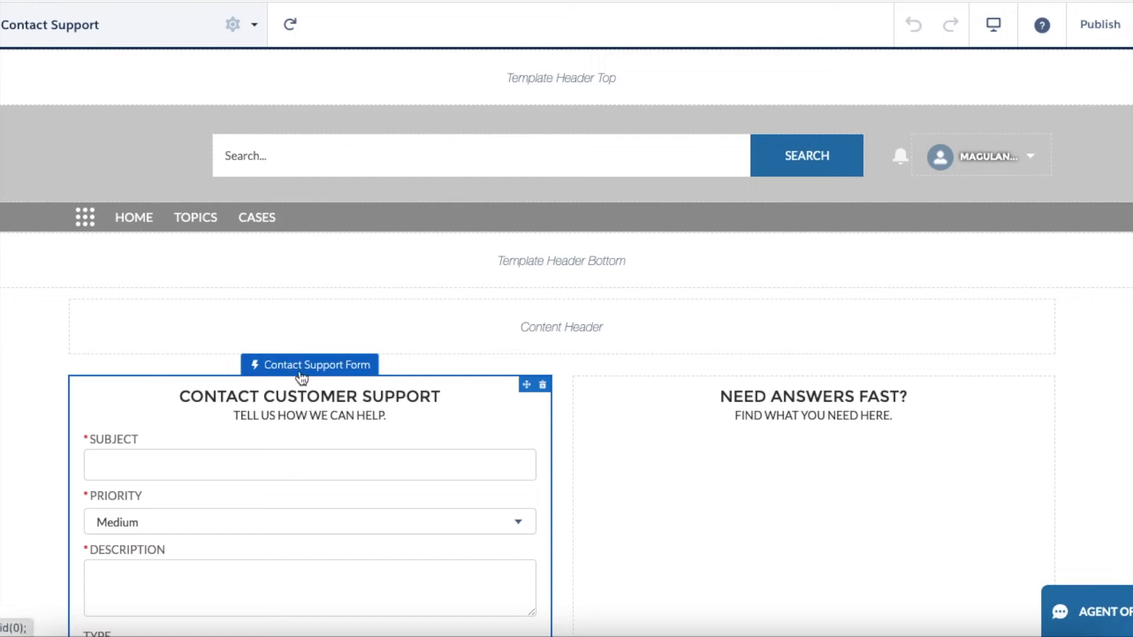
- Show the Contact Support Form's settings, revealing it uses the NewCommunityCase global action
click(308, 364)
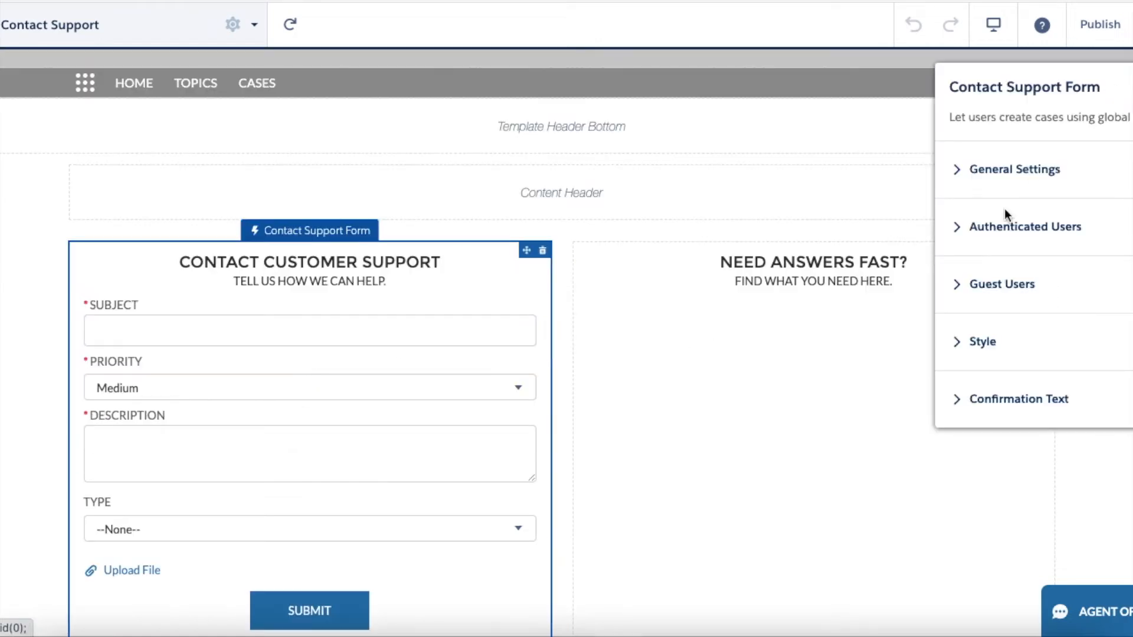
mouse_move(990, 269)
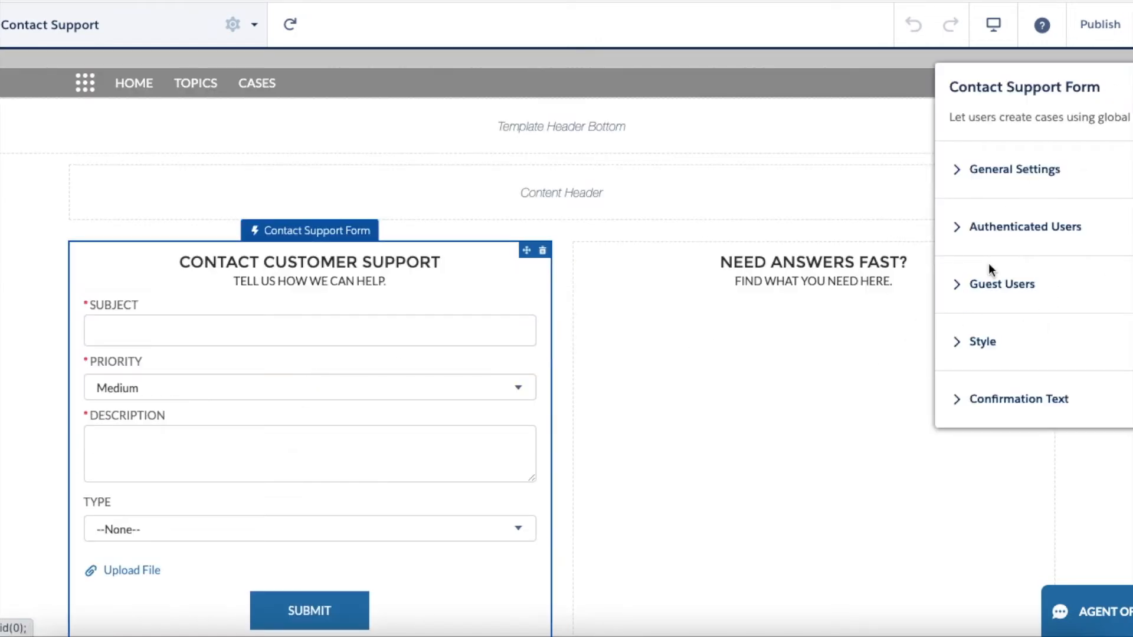
mouse_move(459, 405)
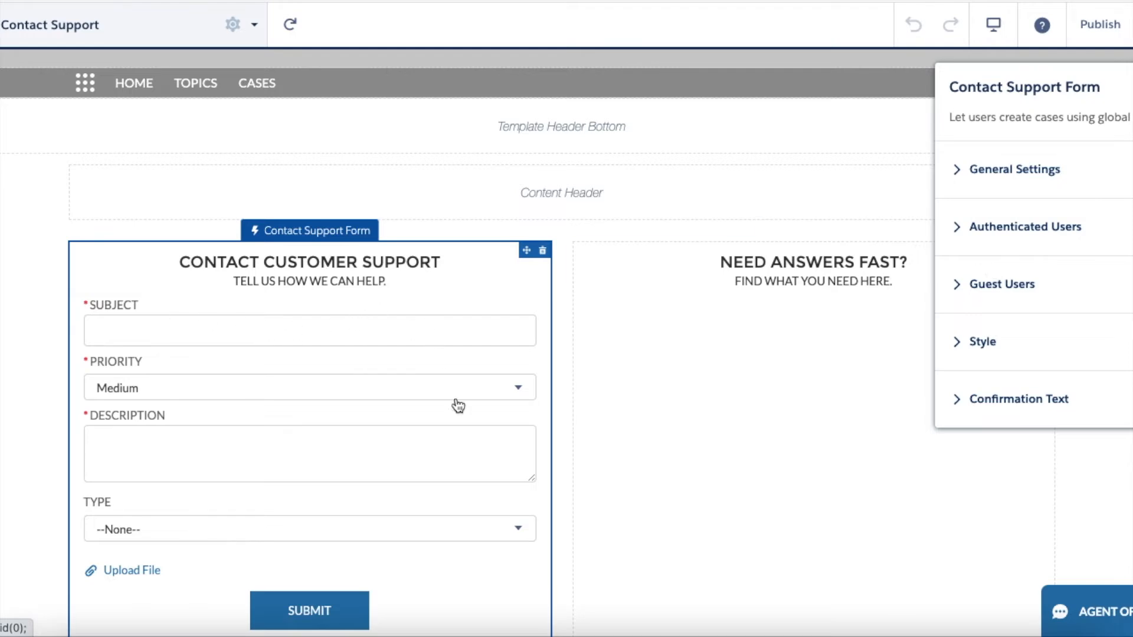
mouse_move(308, 308)
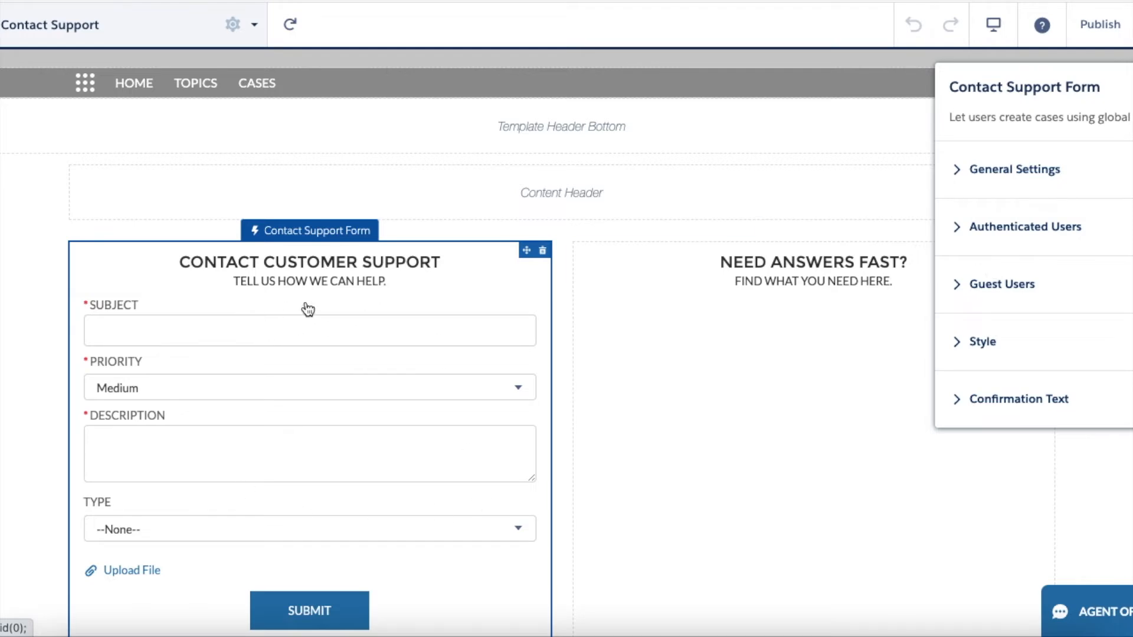
mouse_move(958, 229)
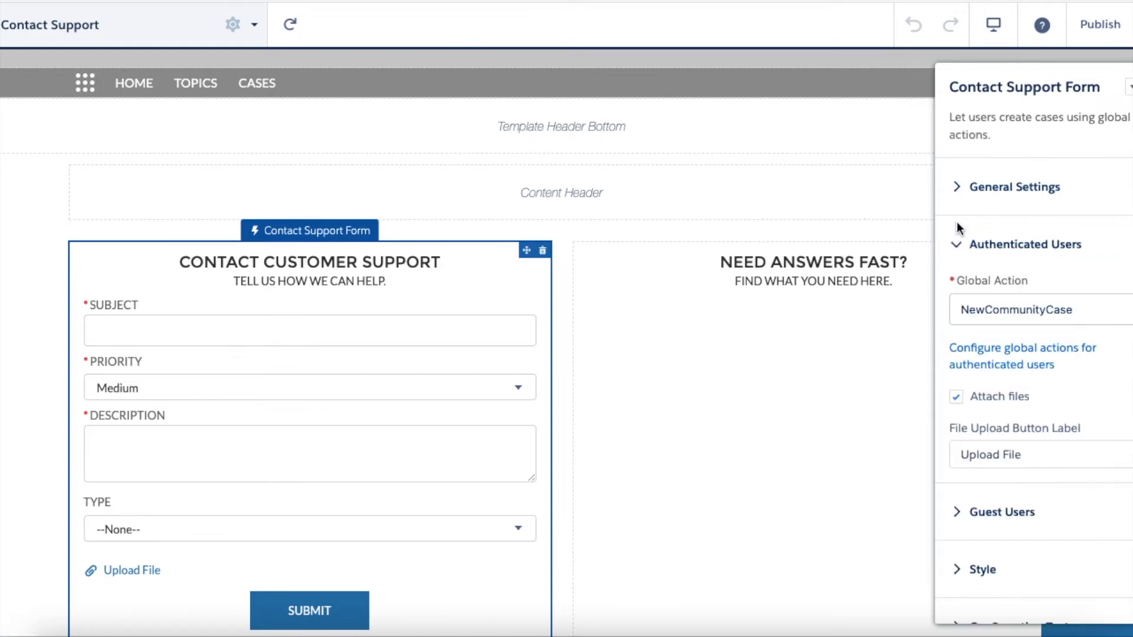
mouse_move(979, 364)
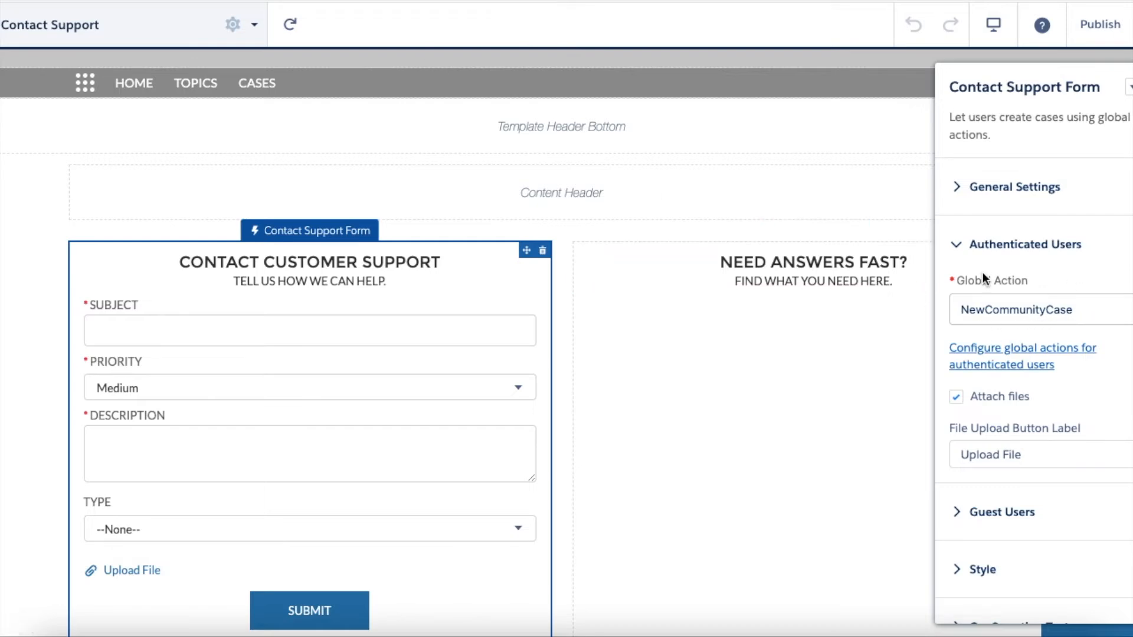
- Jump from the form settings to Setup's Global Actions list containing New Community Case
click(1020, 355)
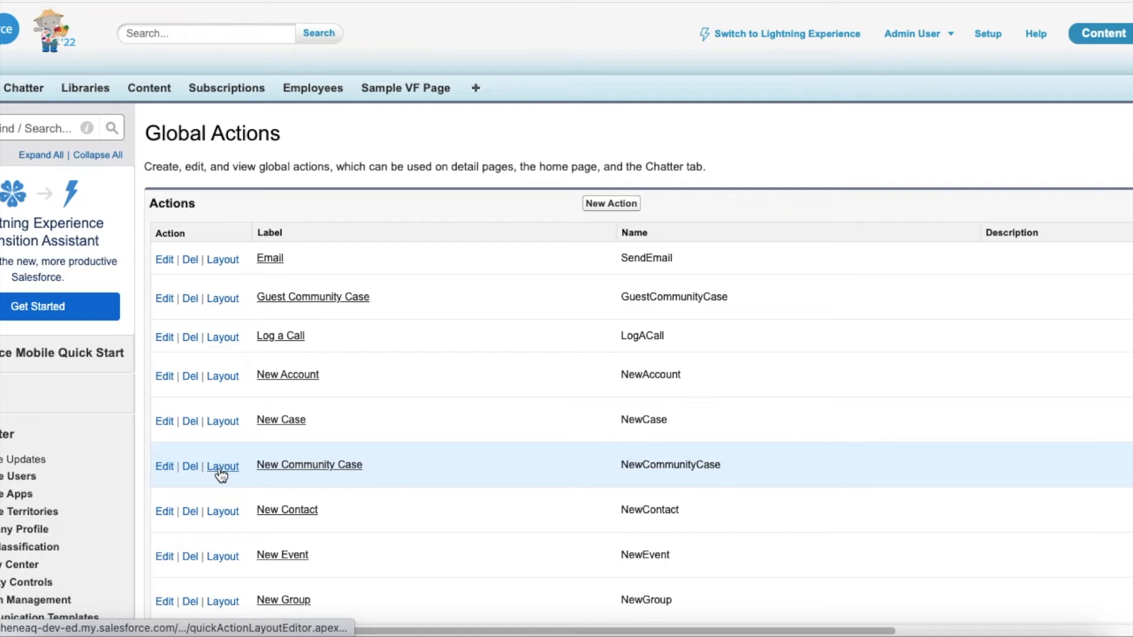
mouse_move(223, 468)
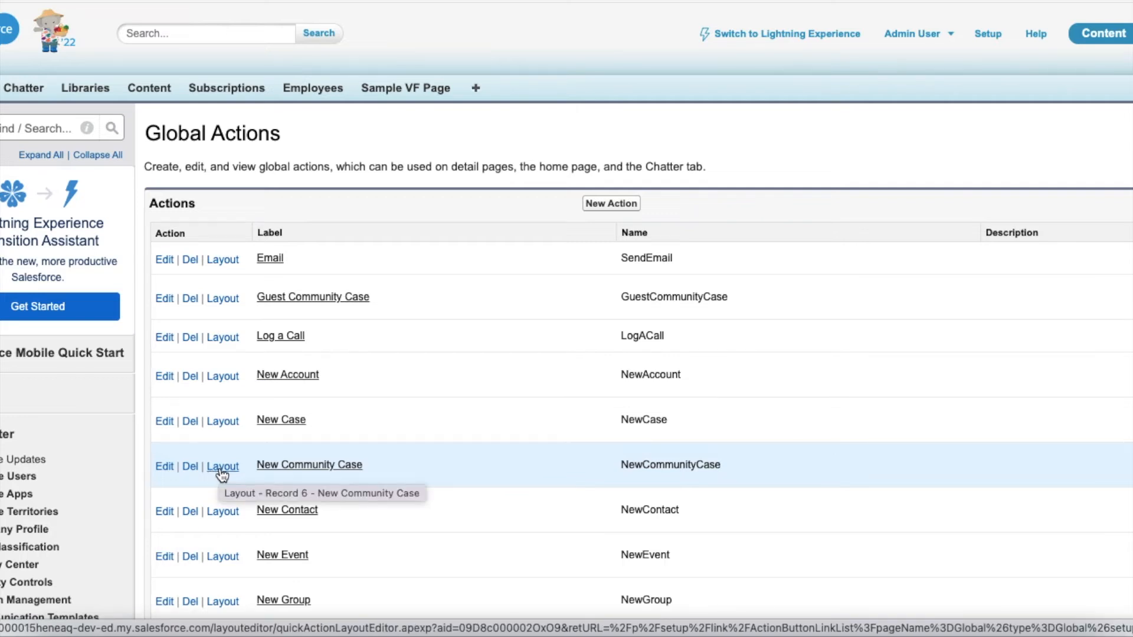
mouse_move(232, 482)
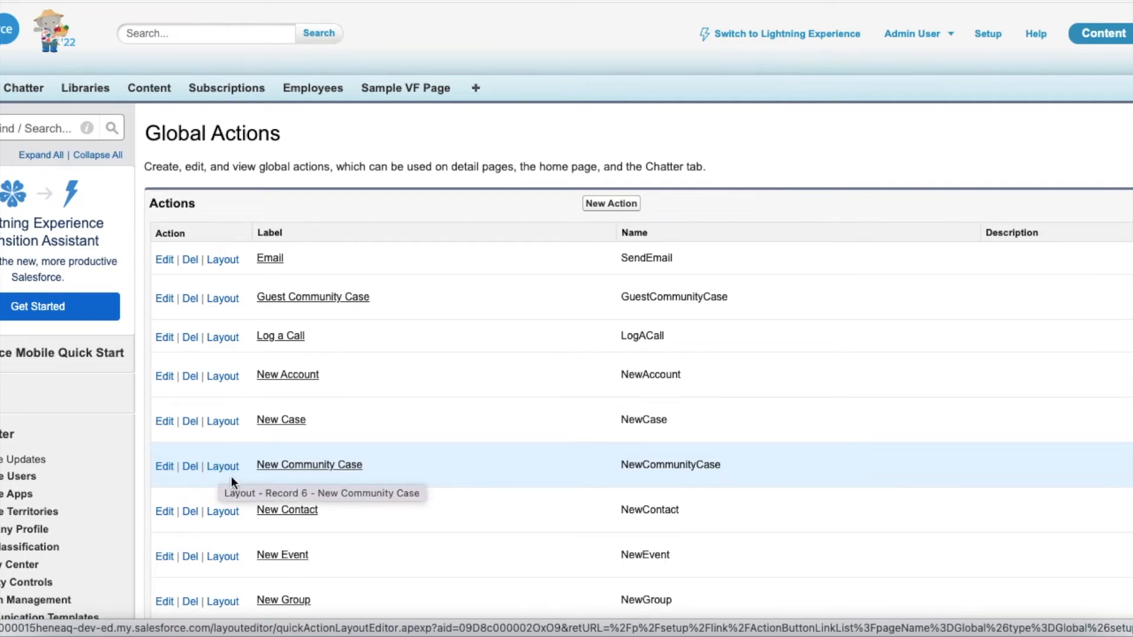
- Edit the New Community Case layout placing Priority and Type in the right column, and save despite the Status warning
click(223, 466)
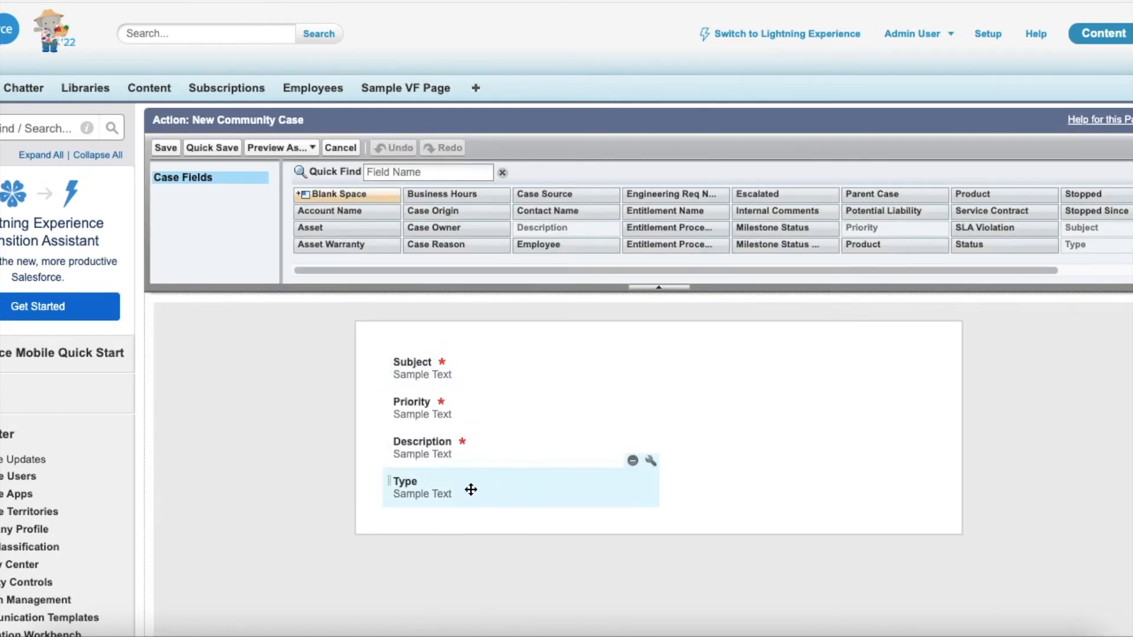
mouse_move(530, 480)
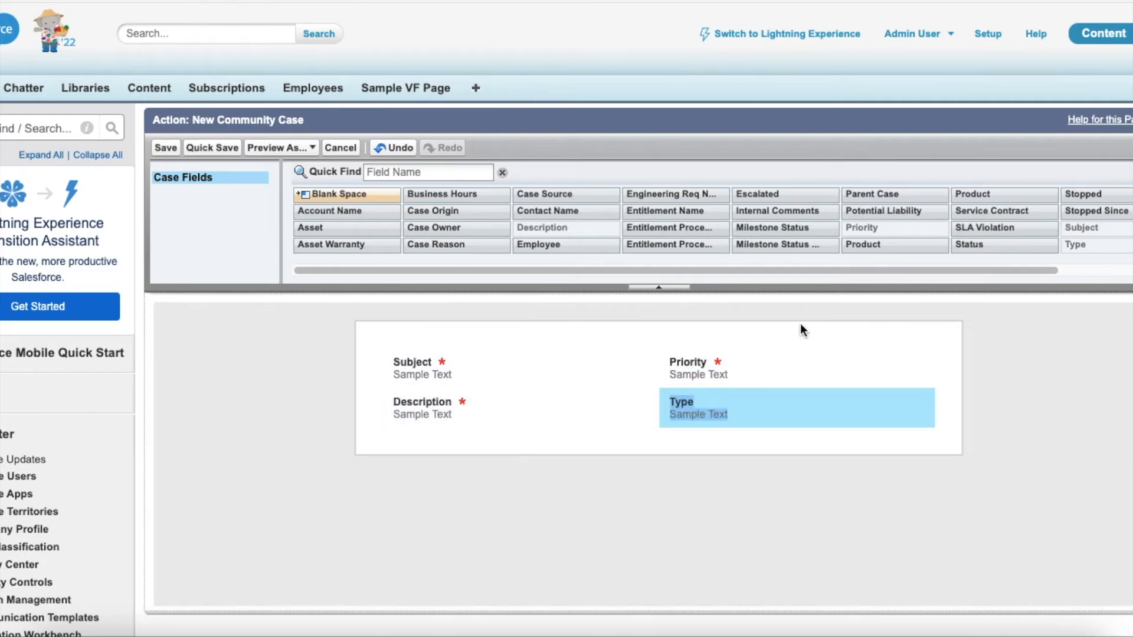
mouse_move(497, 411)
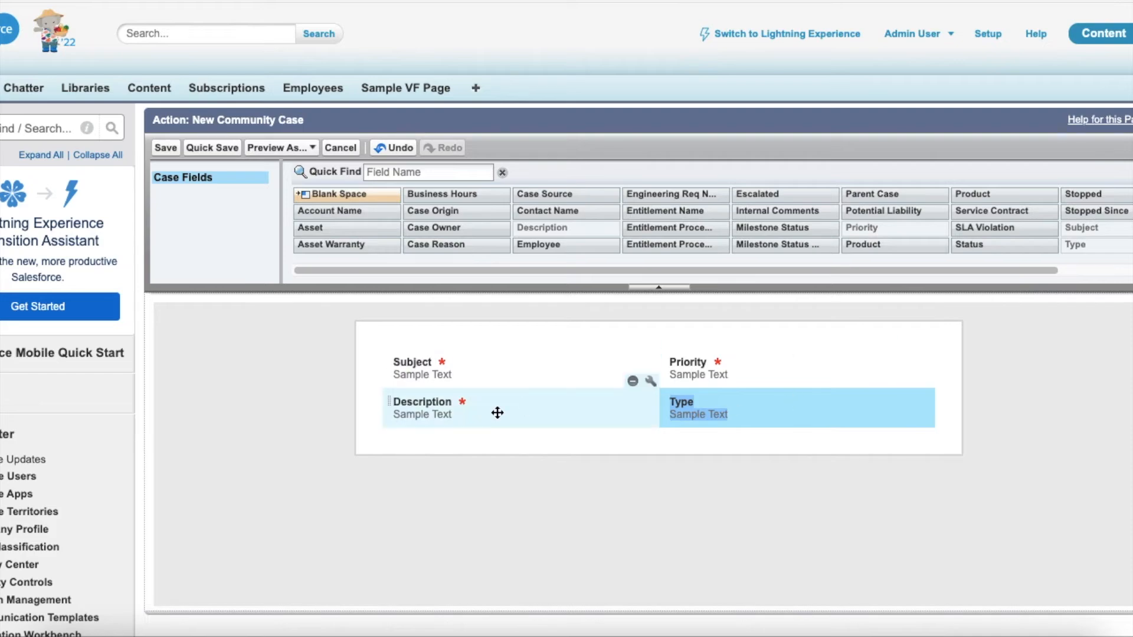
click(165, 147)
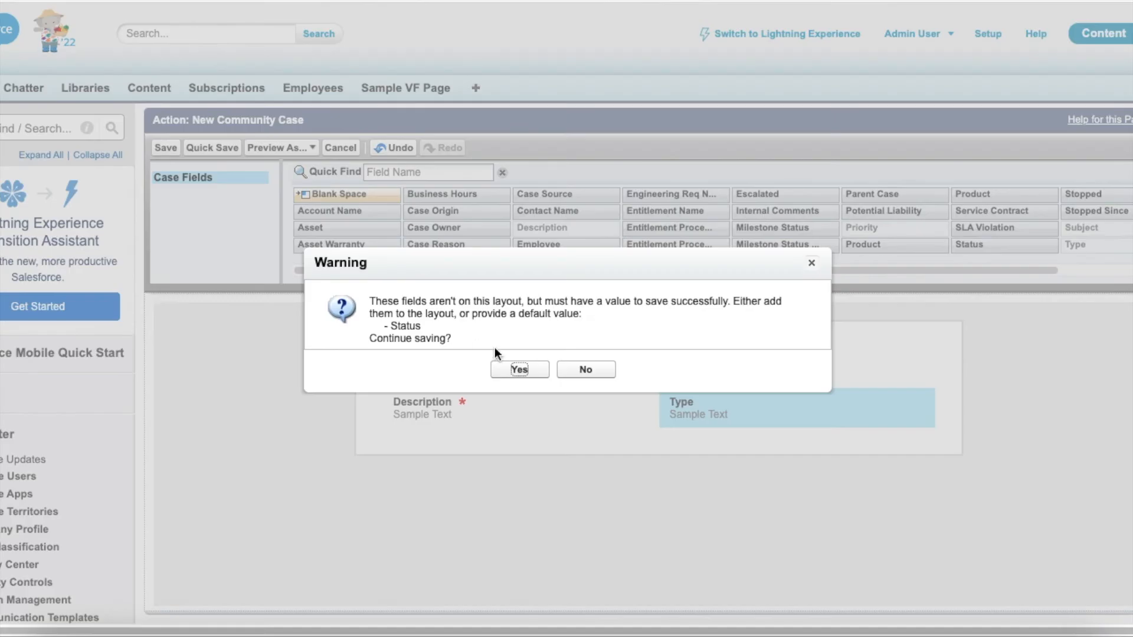
click(518, 369)
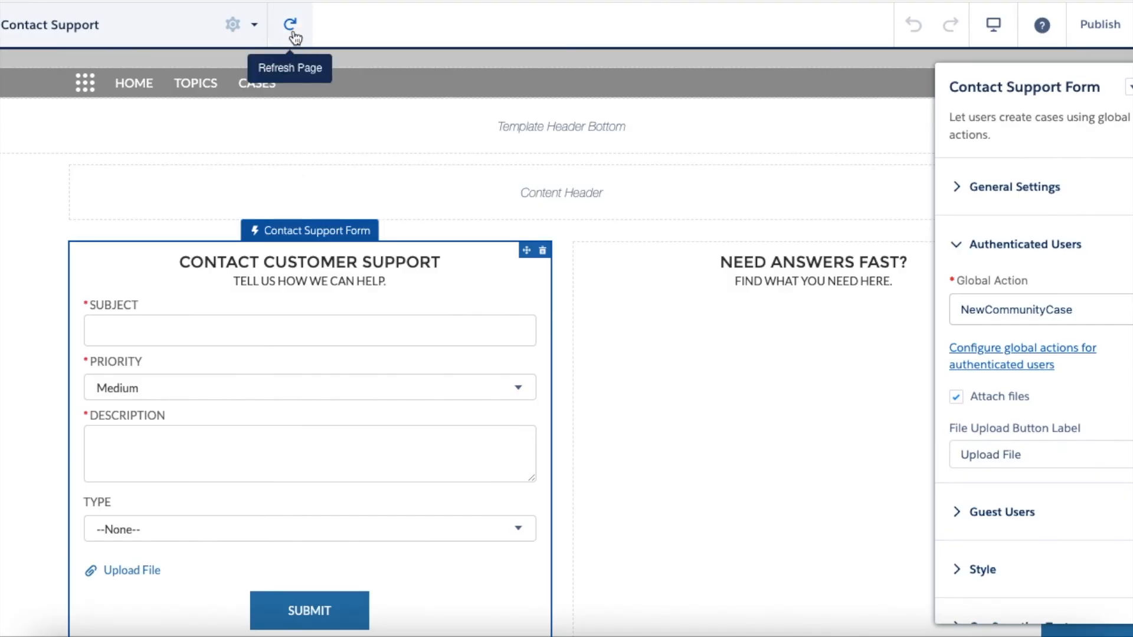
- Refresh the Contact Support page and verify the form shows Subject beside Priority and Description beside Type
click(290, 24)
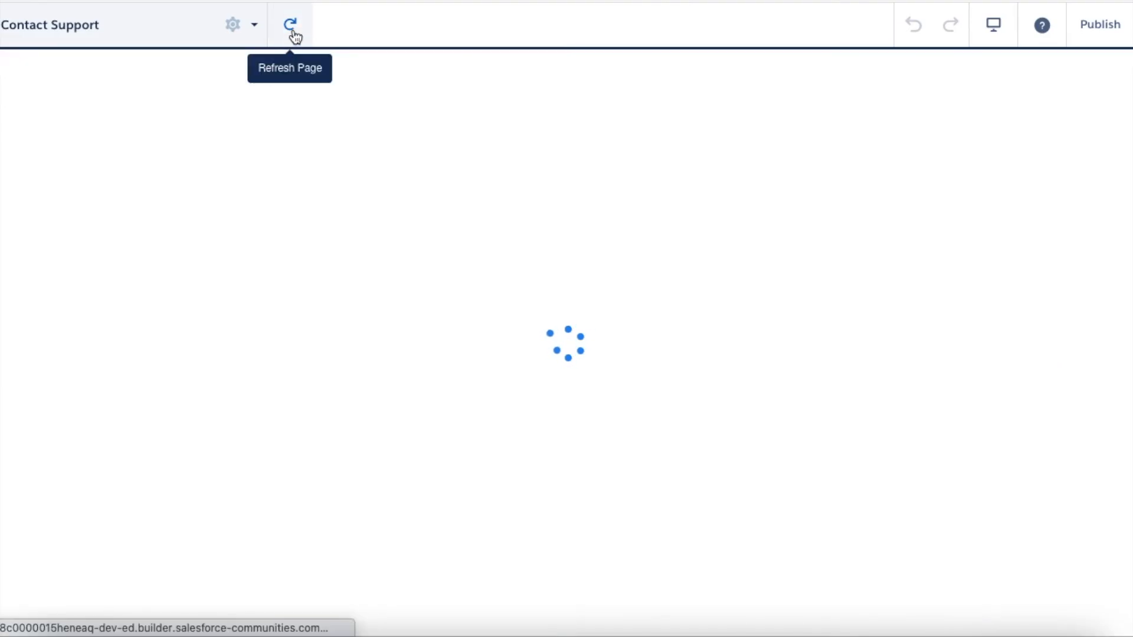
click(290, 24)
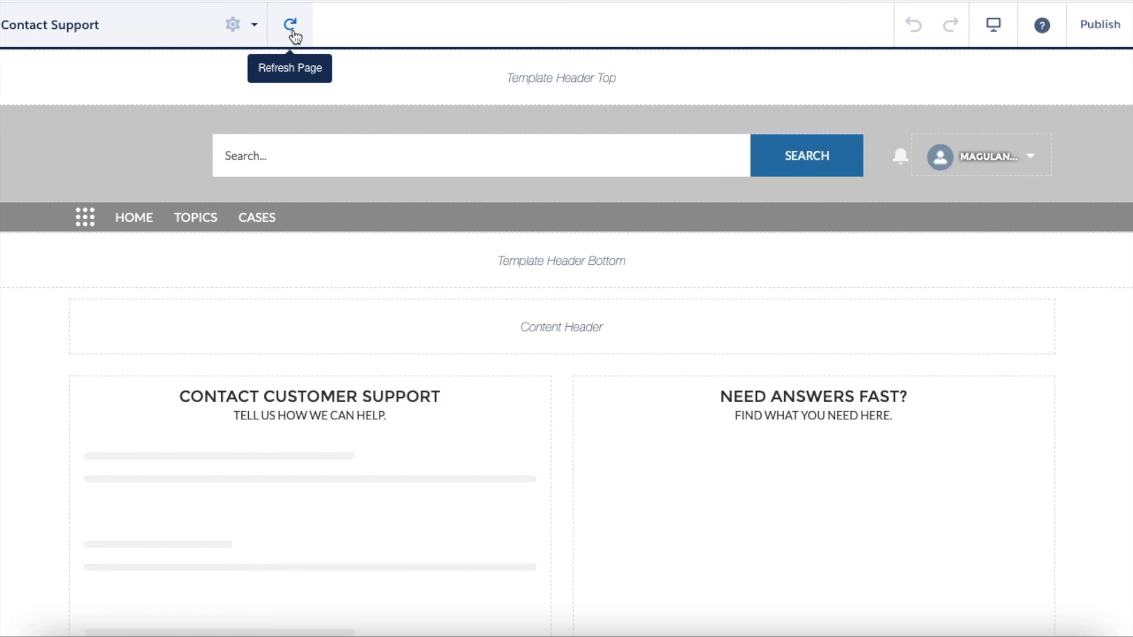
click(291, 25)
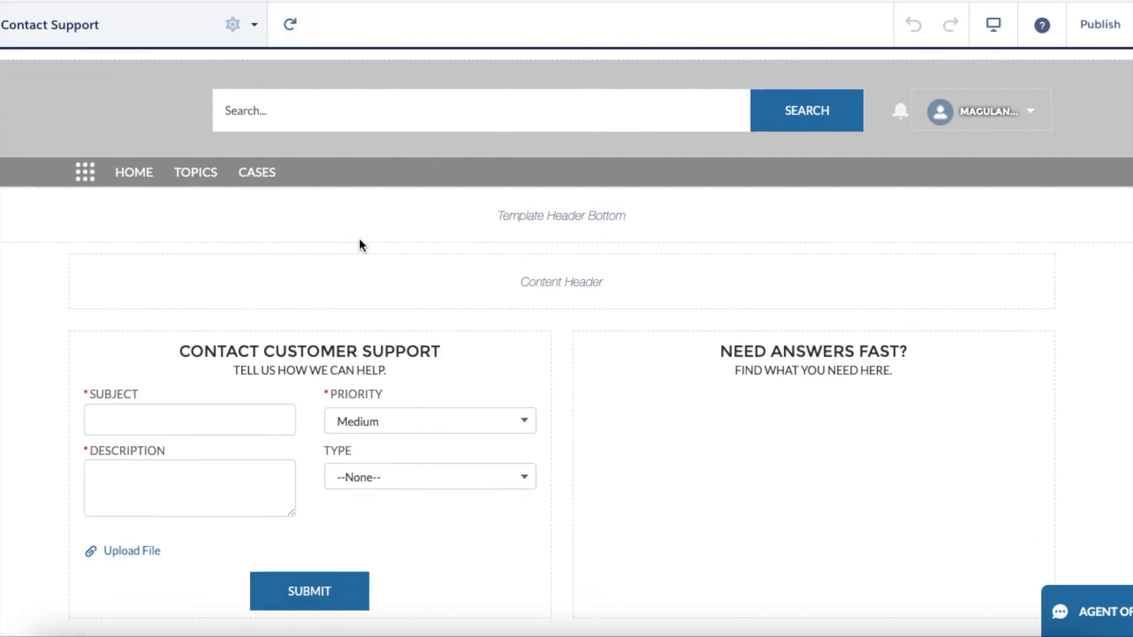
click(308, 352)
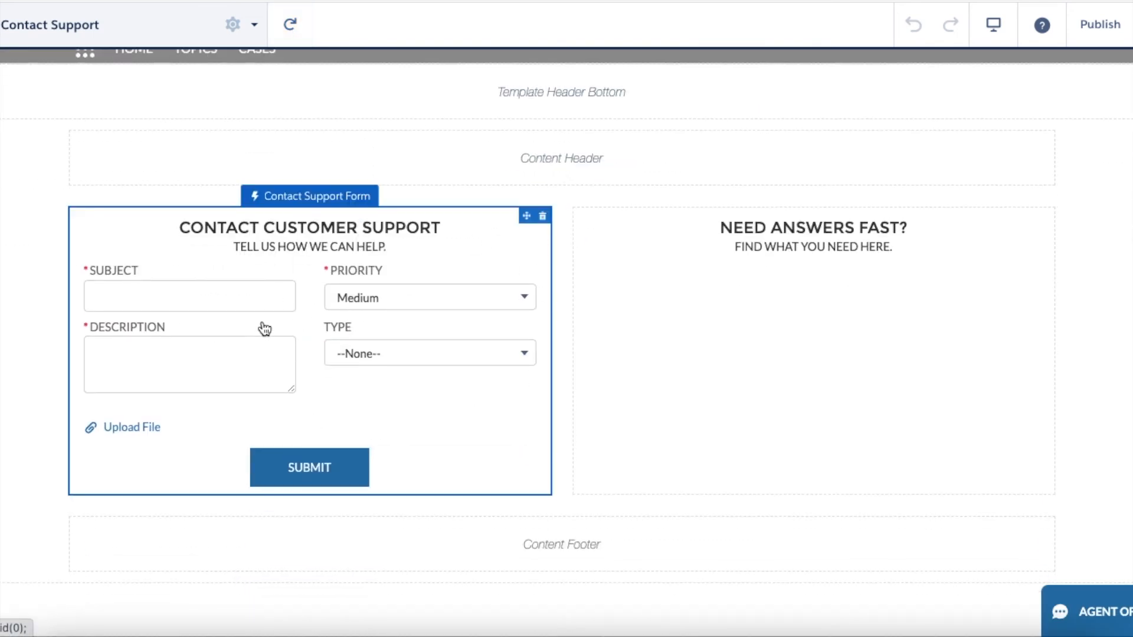
mouse_move(426, 309)
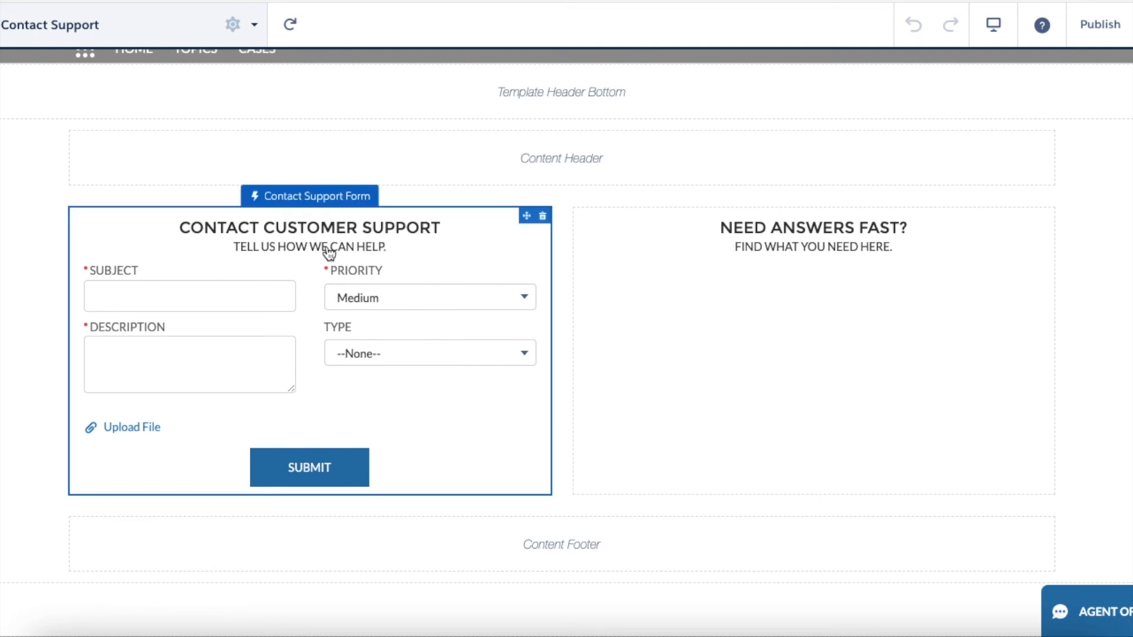
click(709, 118)
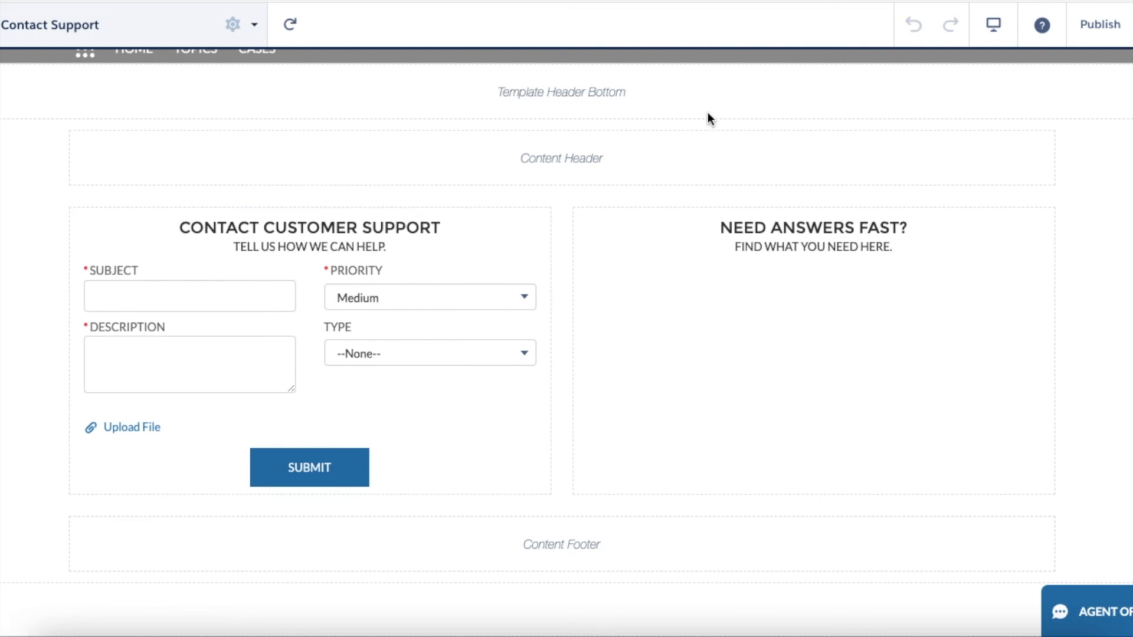